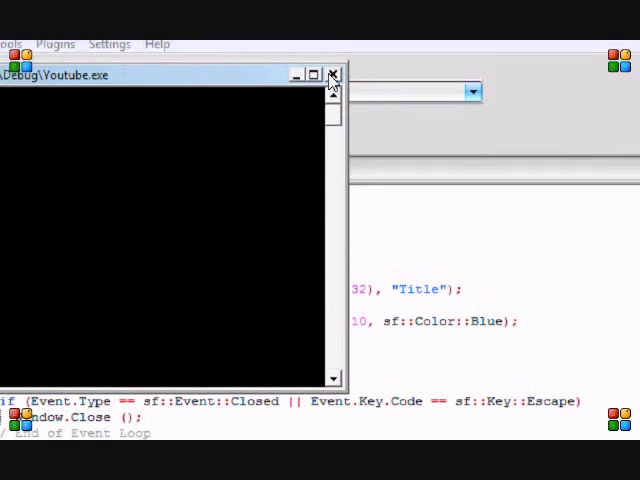
Step: Close the running Youtube.exe window to get back to the SFML source
left_click(332, 75)
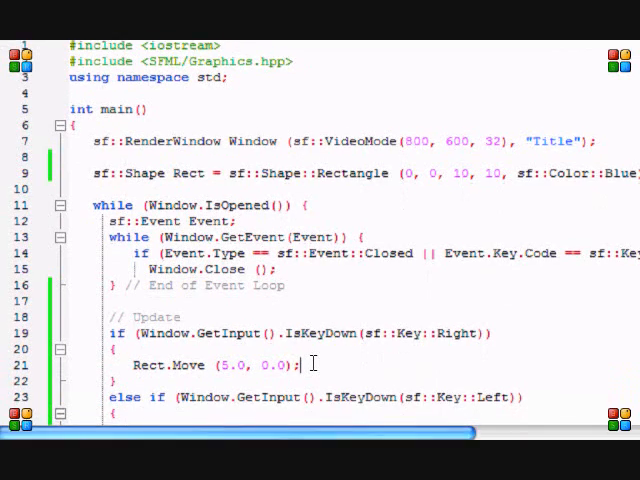
scroll("down", 3)
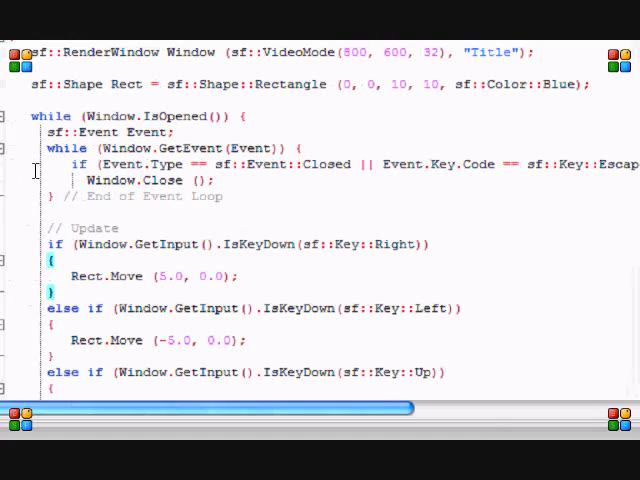
scroll("right", 3)
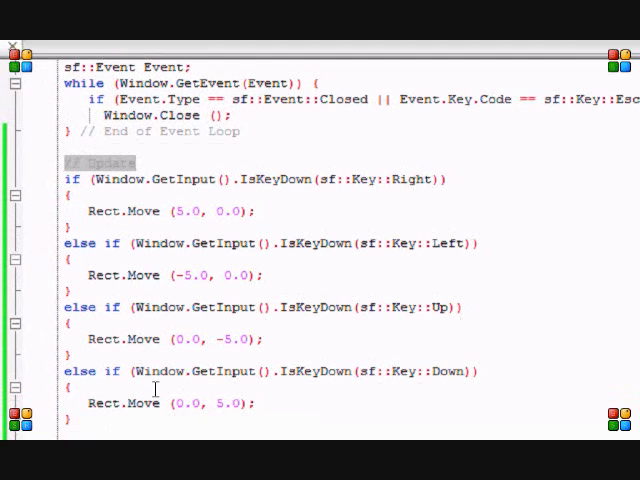
scroll("down", 3)
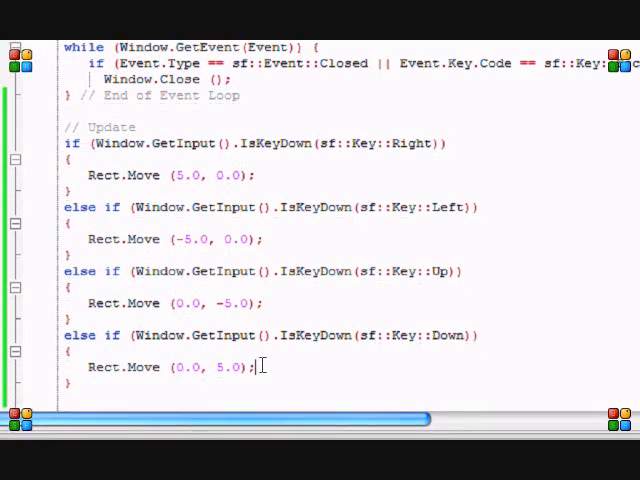
scroll("down", 3)
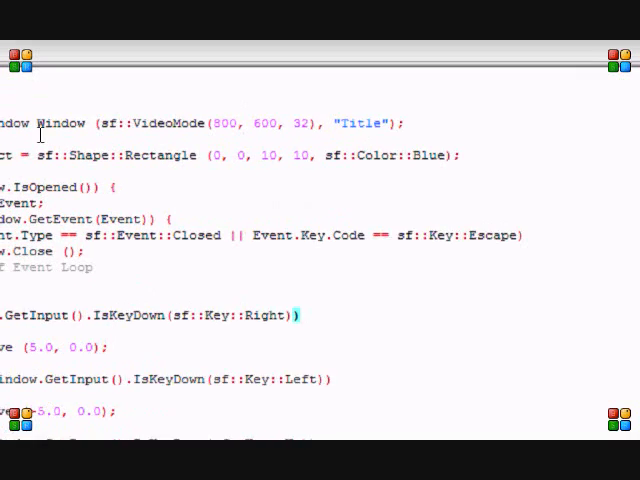
double_click(88, 137)
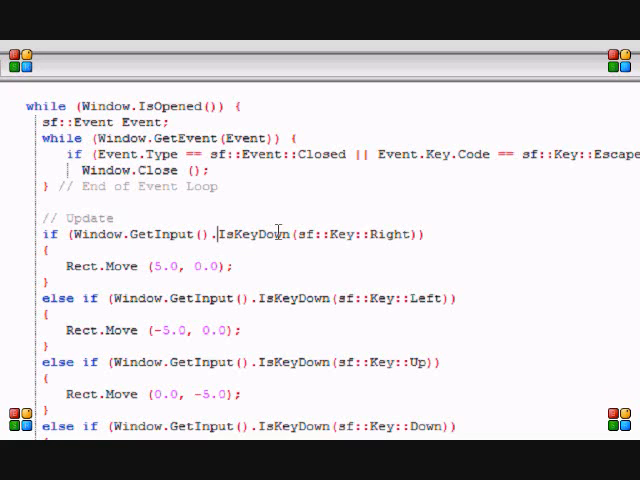
mouse_move(302, 234)
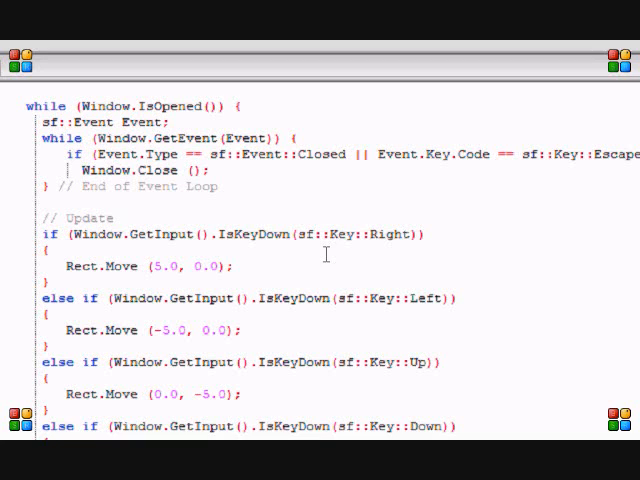
mouse_move(303, 235)
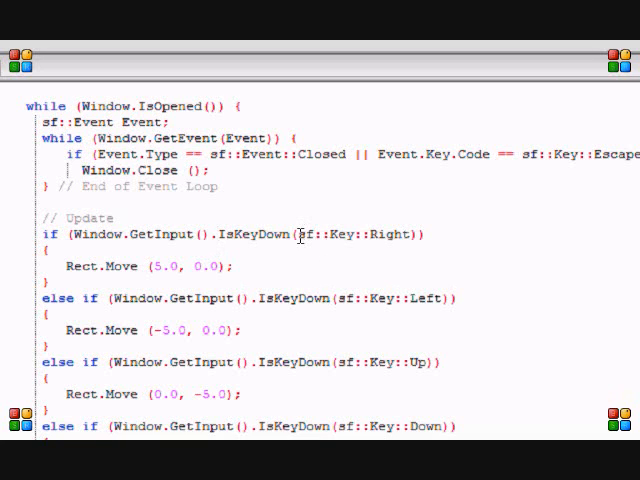
double_click(305, 234)
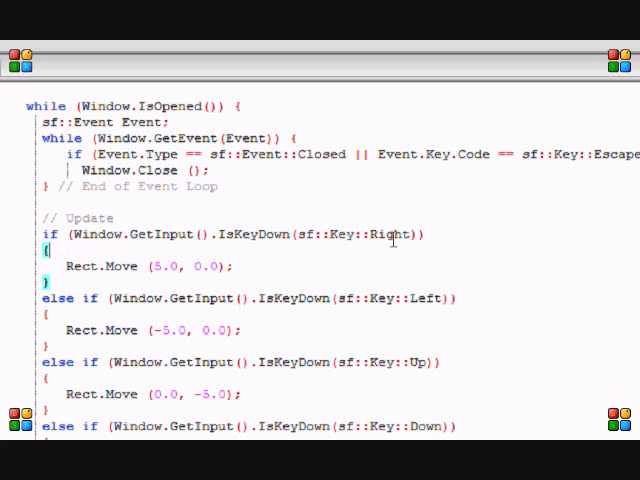
mouse_move(408, 234)
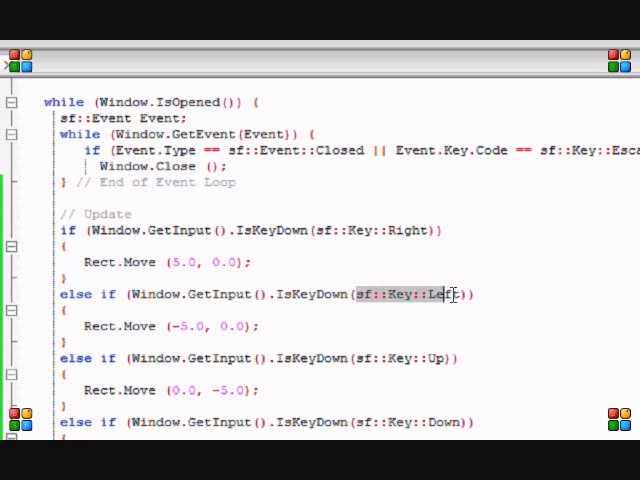
Step: Deselect the Left key check and scroll down toward the // Update comment
left_click(271, 326)
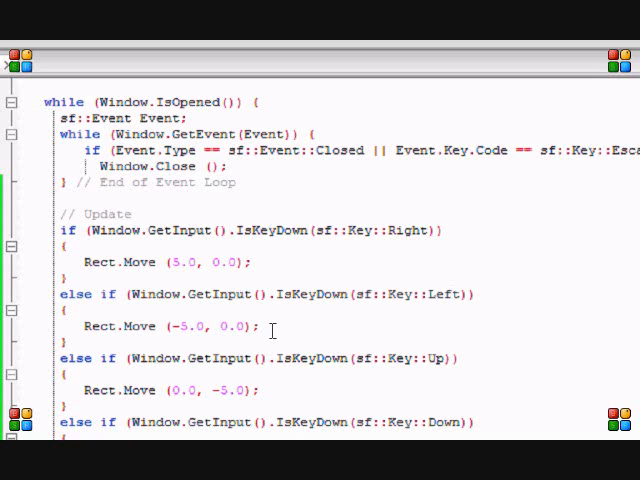
scroll("down", 3)
type("sf::")
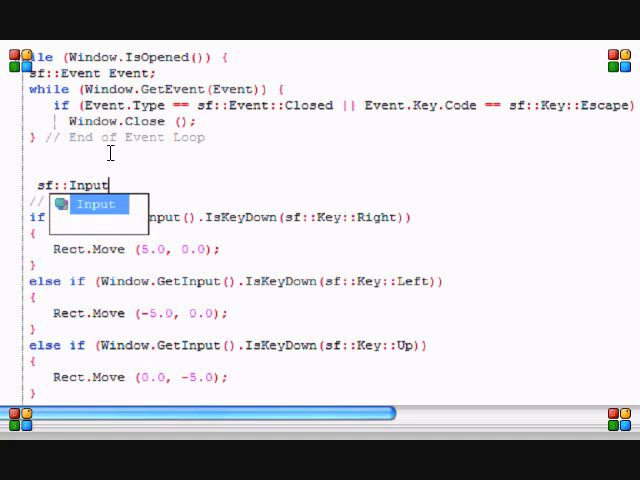
Step: Complete the declaration line as 'sf::Input Input;' above the arrow-key checks
type("Input;")
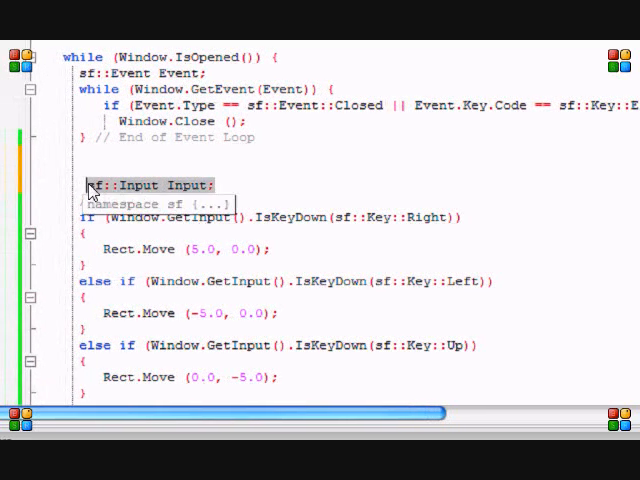
scroll("right", 3)
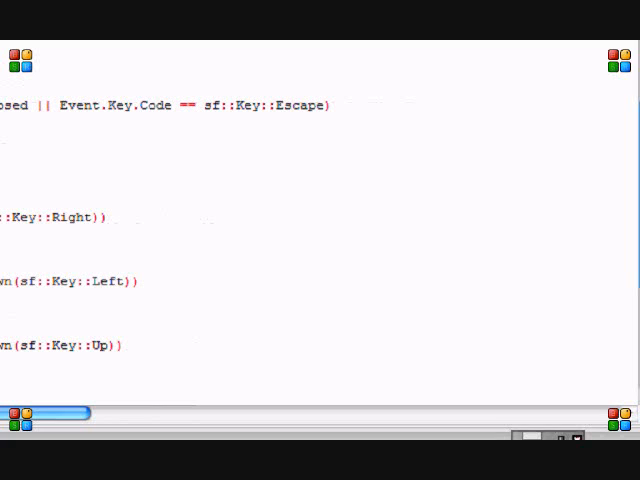